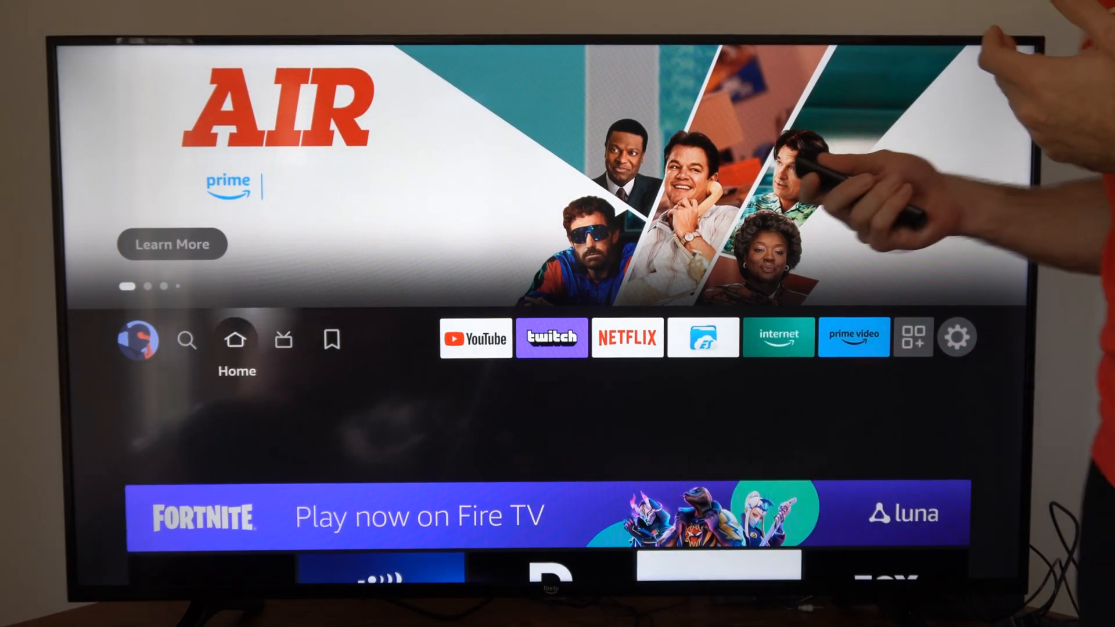
# Reach Manage Installed Applications and confirm uninstalling 3D Cinema TV.
pyautogui.click(188, 342)
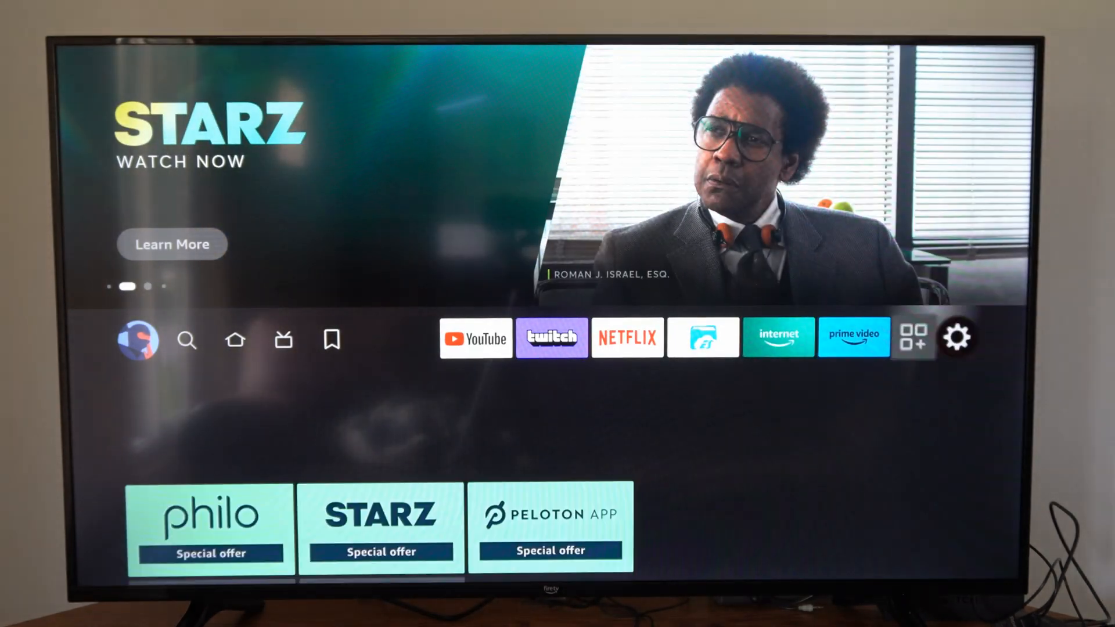
pyautogui.click(960, 338)
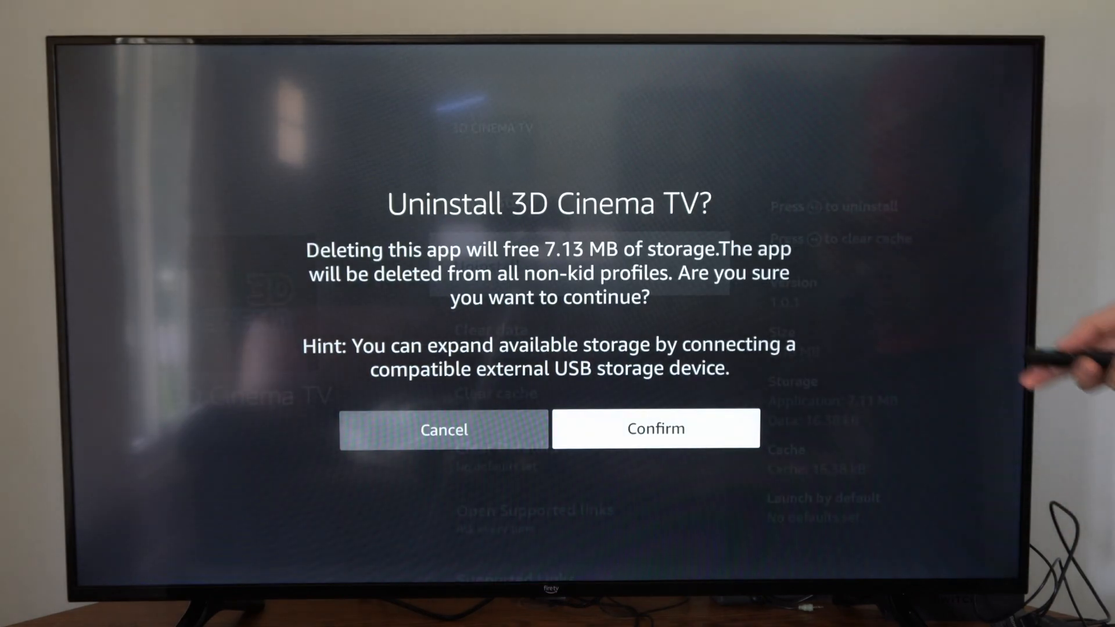
pyautogui.click(656, 429)
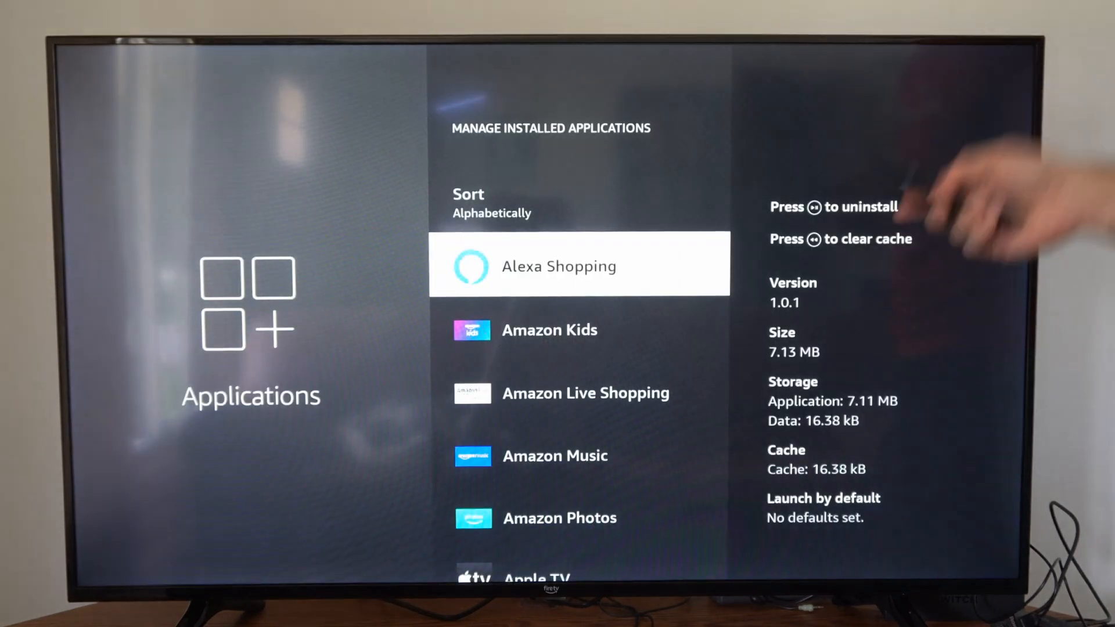
# Select Apple TV and choose Uninstall, showing it will free 55.59 MB.
pyautogui.press('Down')
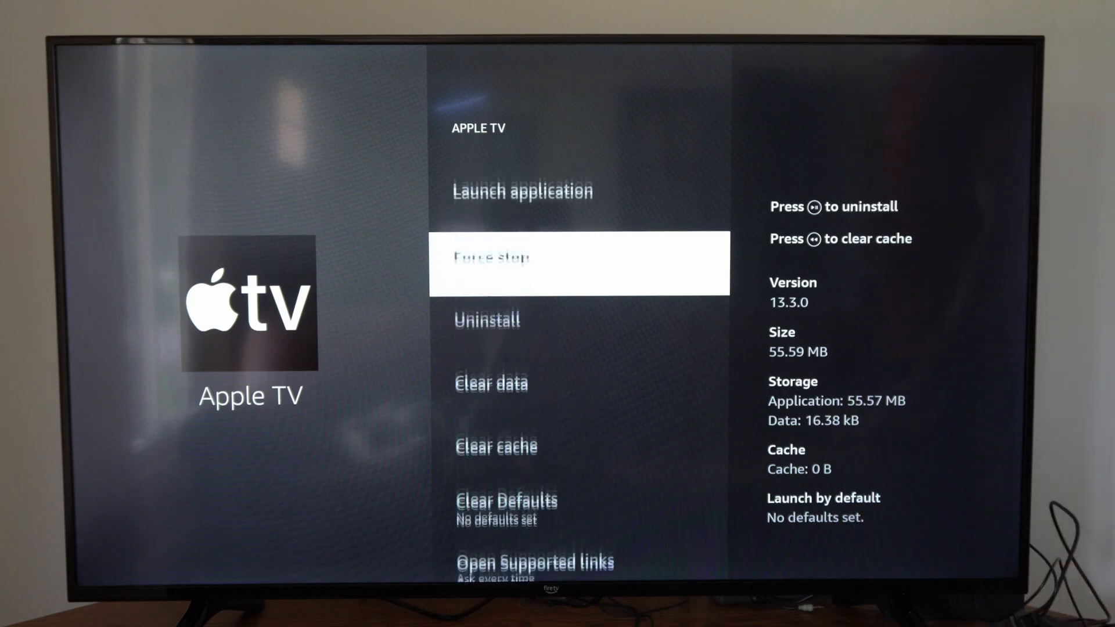
pyautogui.press('up')
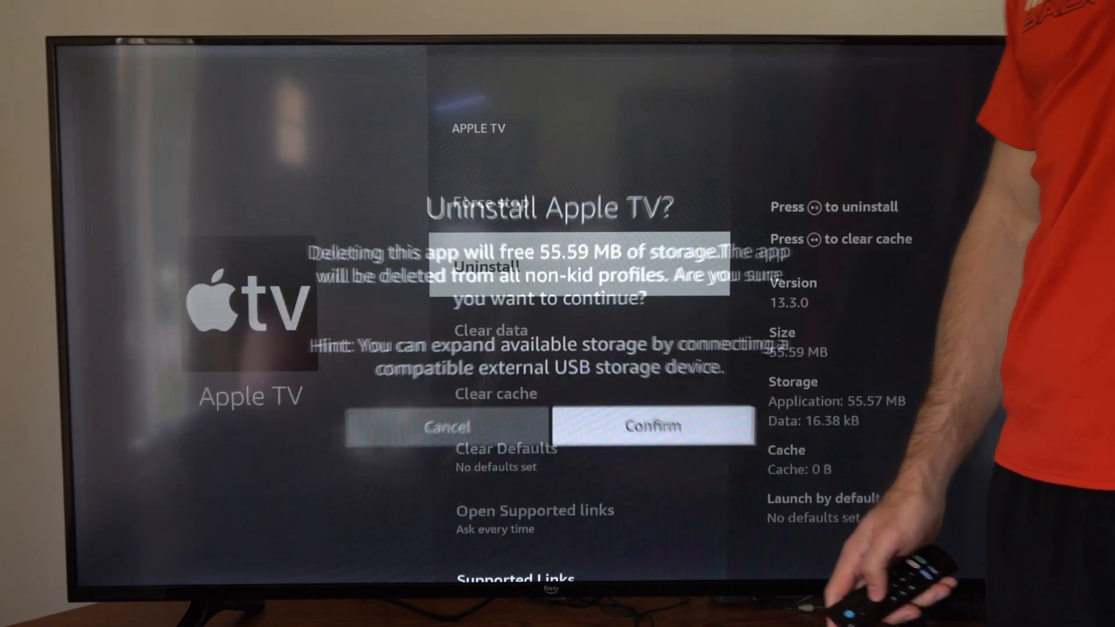
# Confirm the uninstall so Apple TV leaves the installed applications list.
pyautogui.click(653, 425)
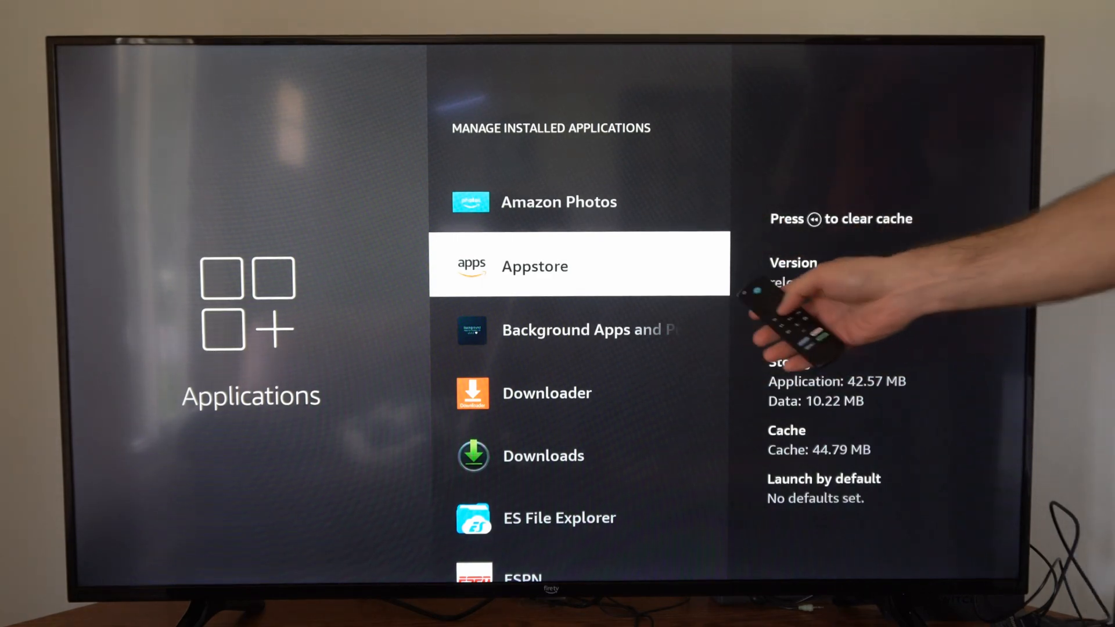
# Reinstall Apple TV from the App Library and return to the home screen.
pyautogui.press('Home')
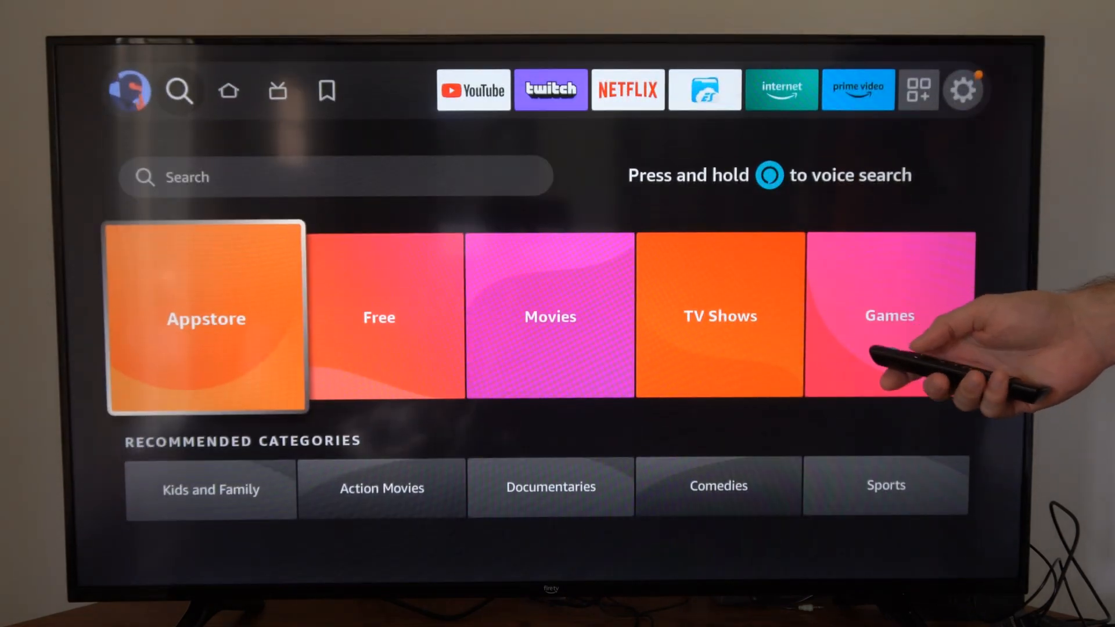
pyautogui.click(204, 318)
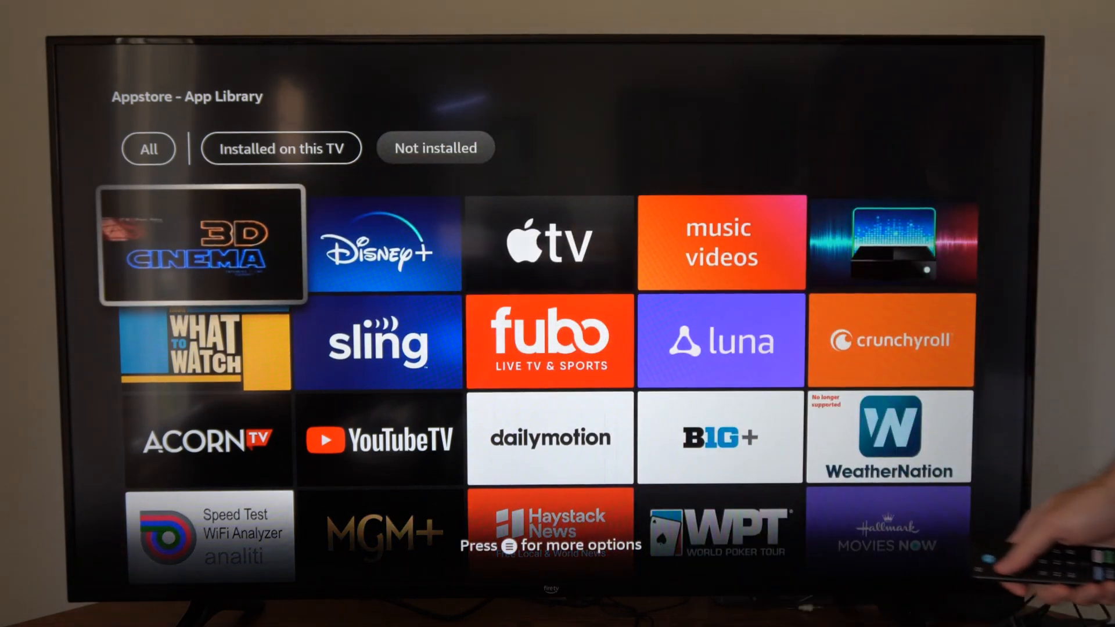
pyautogui.press('right')
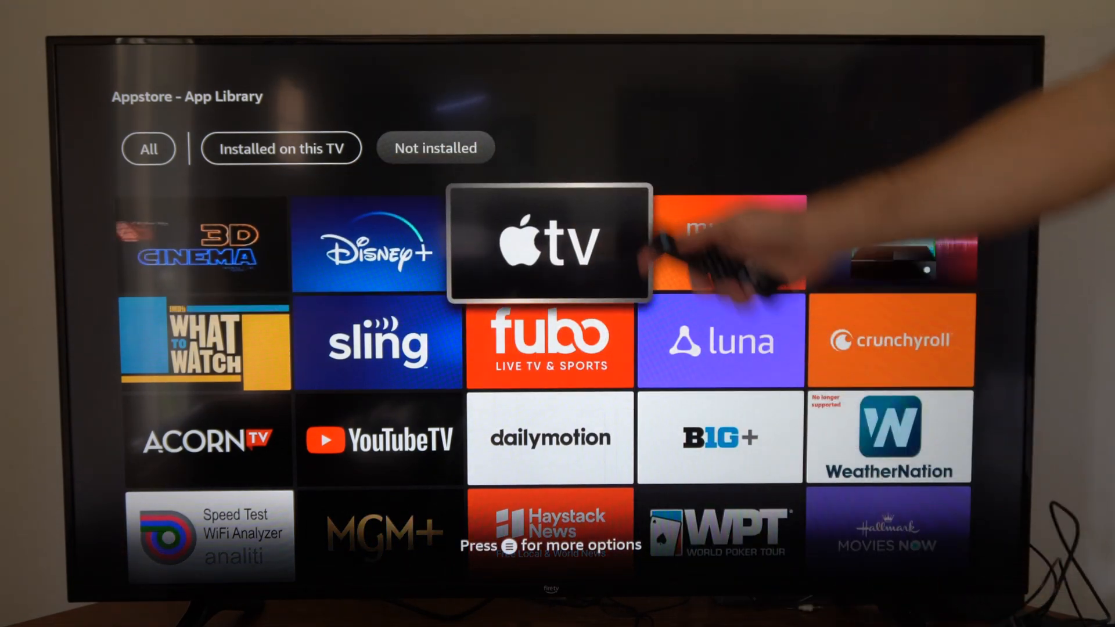
pyautogui.click(549, 247)
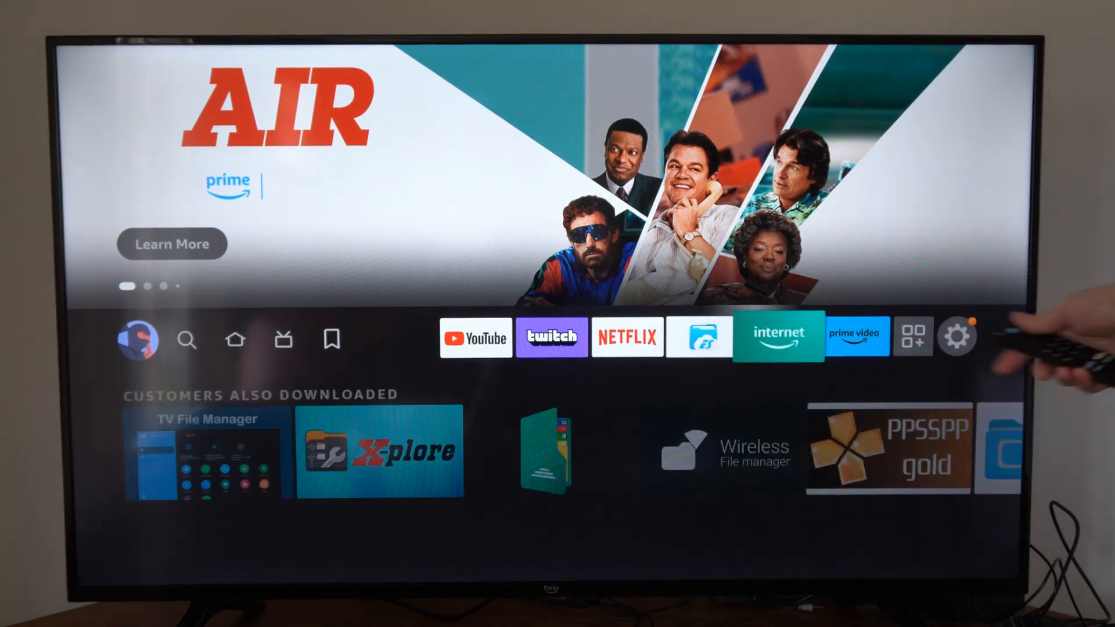
# Reach My Fire TV settings with Reset to Factory Defaults highlighted.
pyautogui.click(959, 336)
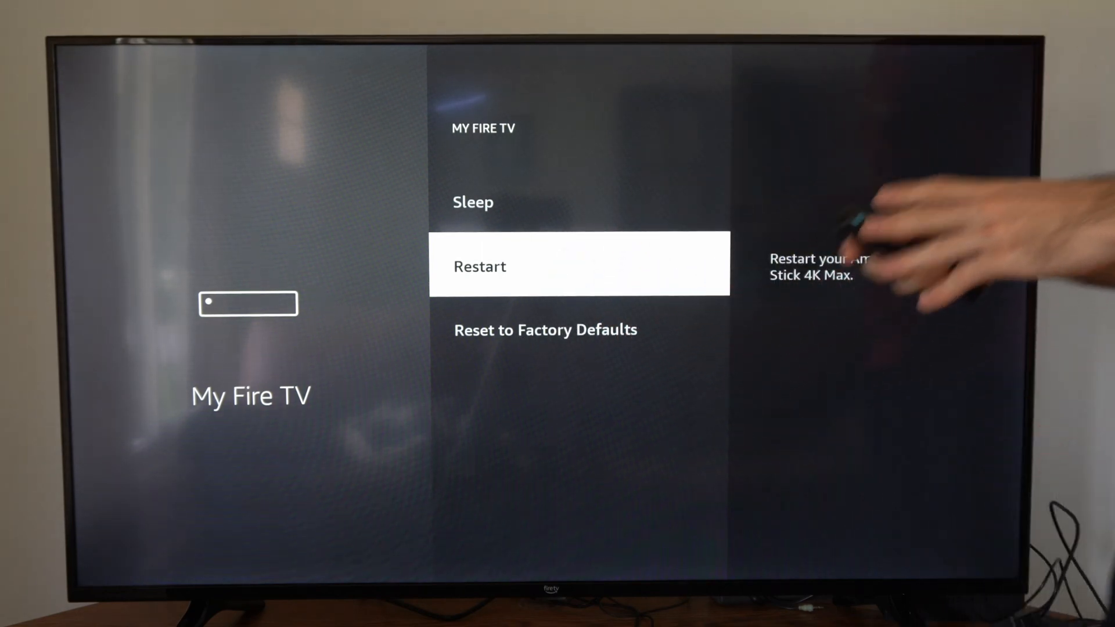
pyautogui.press('down')
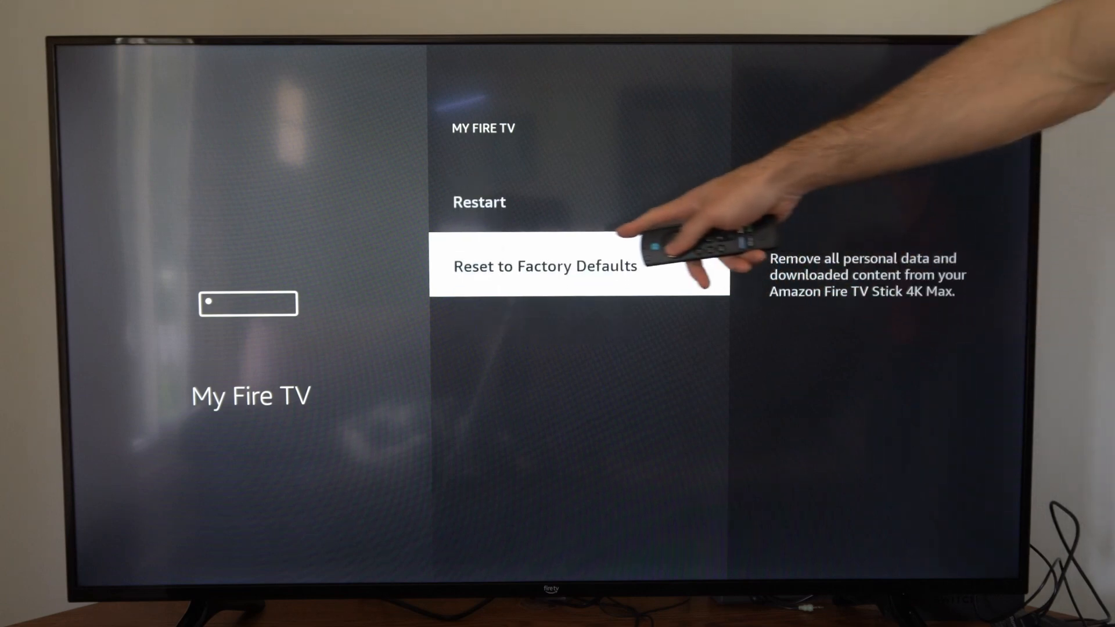